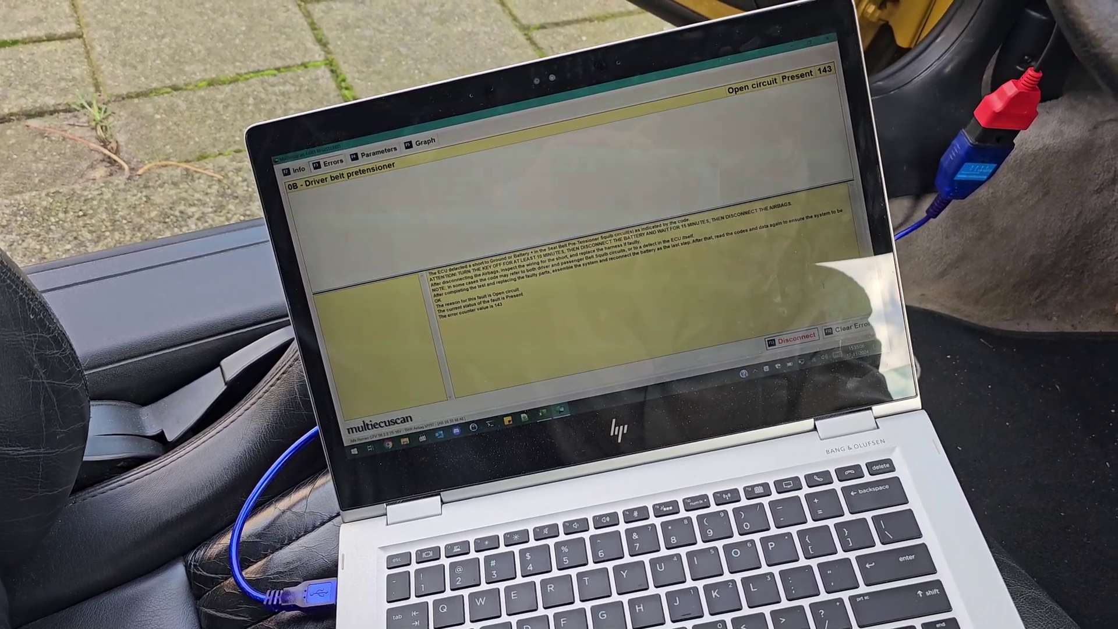
# Clear the stored airbag fault codes, including the driver belt pretensioner open-circuit fault
pyautogui.click(850, 338)
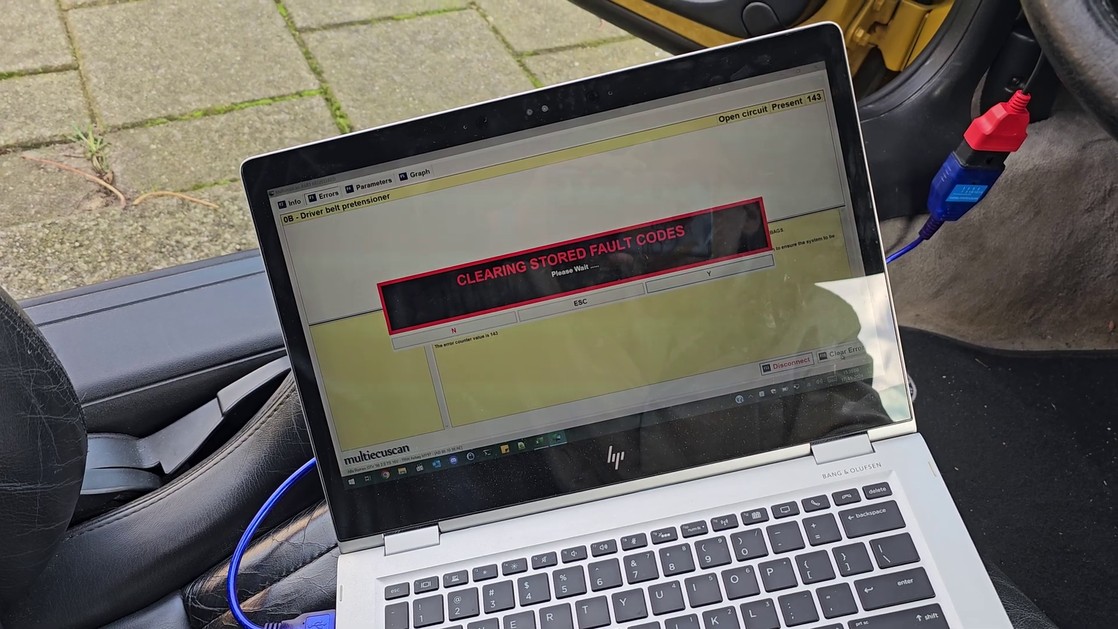